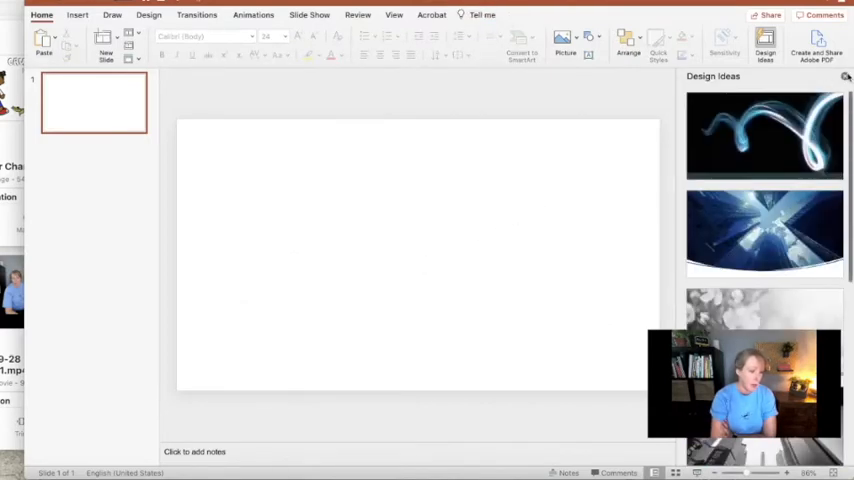
# Insert the teacher's video from file onto slide 1 and enlarge it to fill the slide.
pyautogui.click(846, 76)
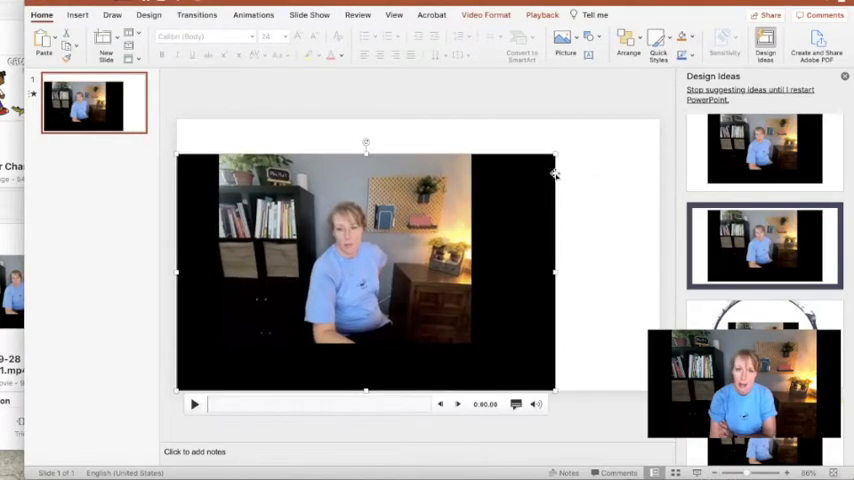
pyautogui.moveTo(140, 150)
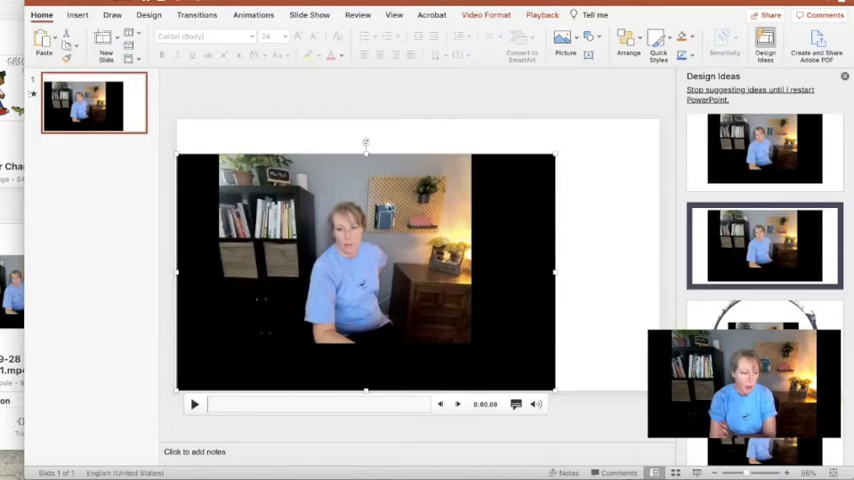
pyautogui.moveTo(552, 156); pyautogui.dragTo(616, 130)
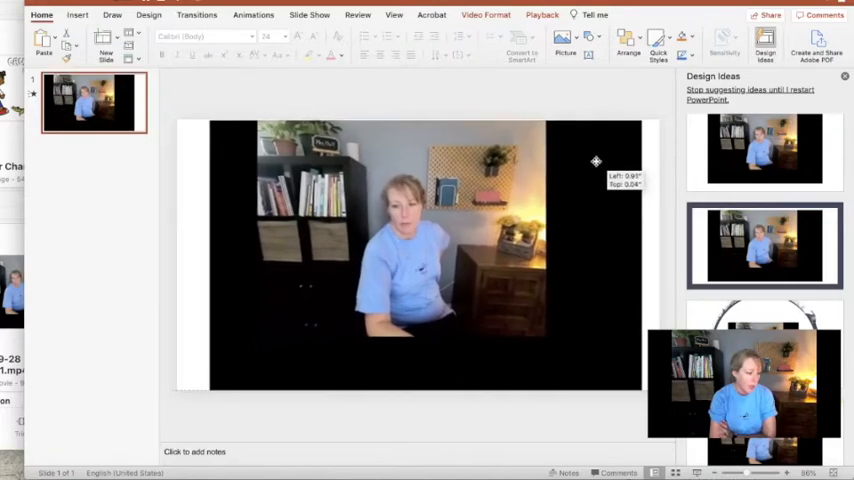
pyautogui.click(416, 256)
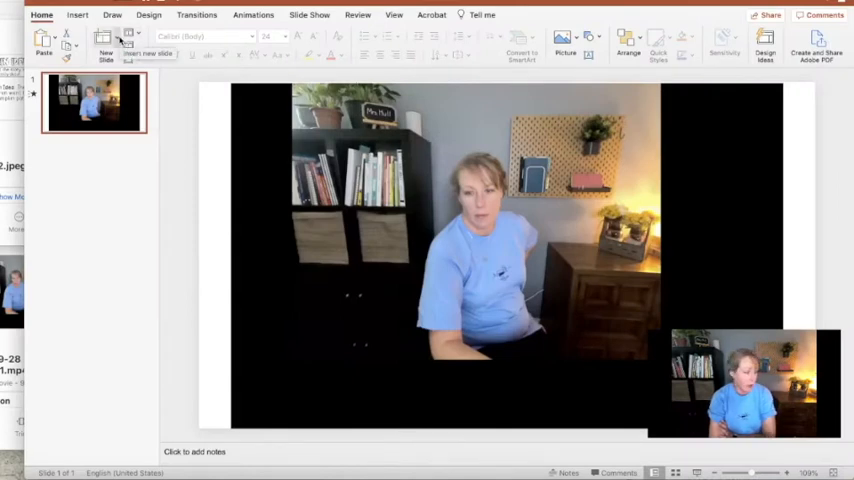
# Add a blank second slide after the video slide from the Home tab.
pyautogui.click(106, 44)
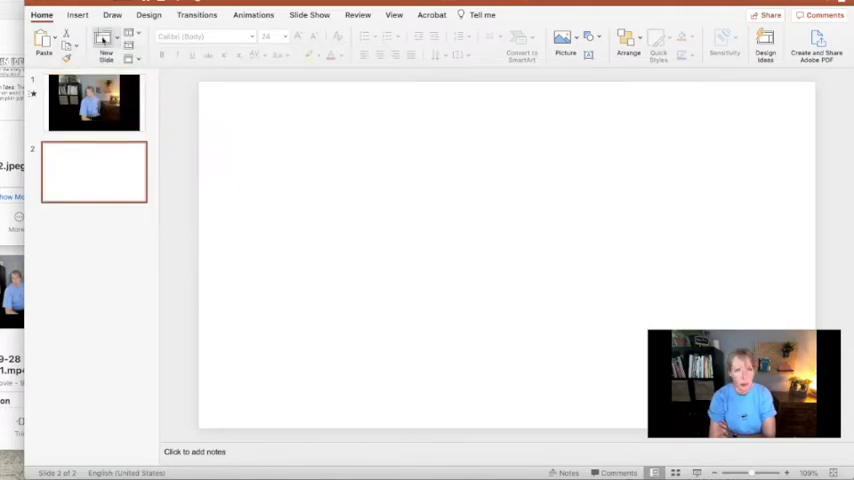
pyautogui.moveTo(104, 44)
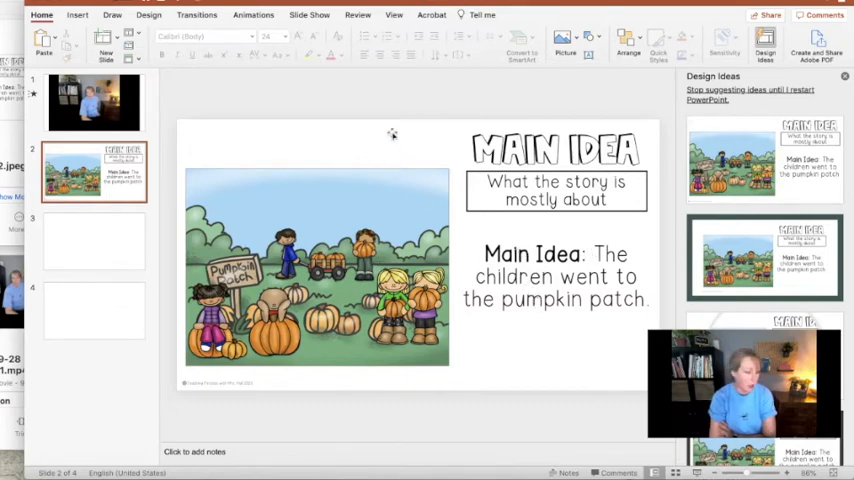
pyautogui.moveTo(236, 156)
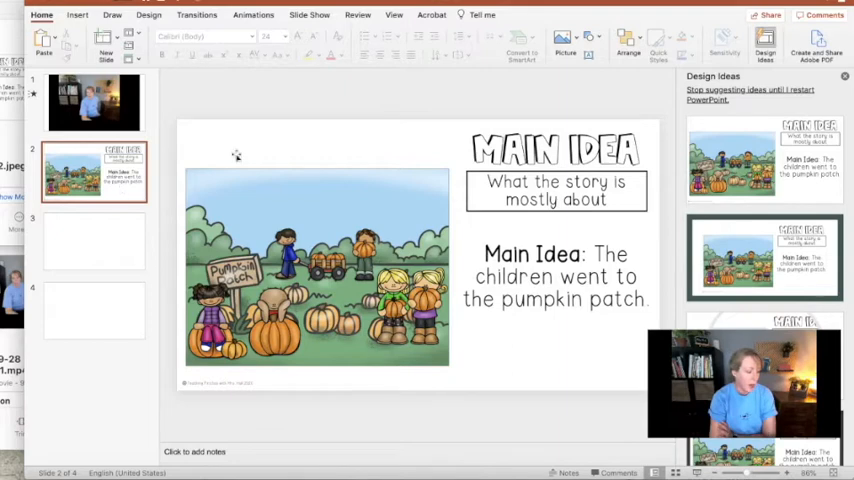
pyautogui.moveTo(432, 160)
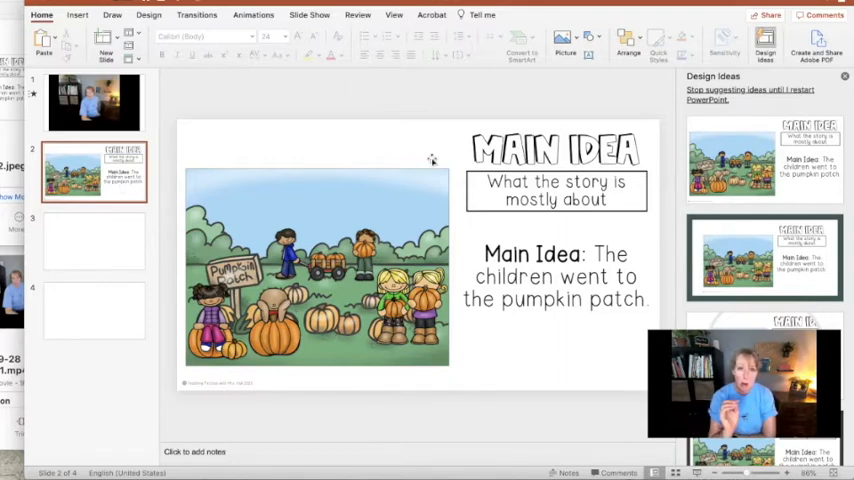
pyautogui.moveTo(500, 130)
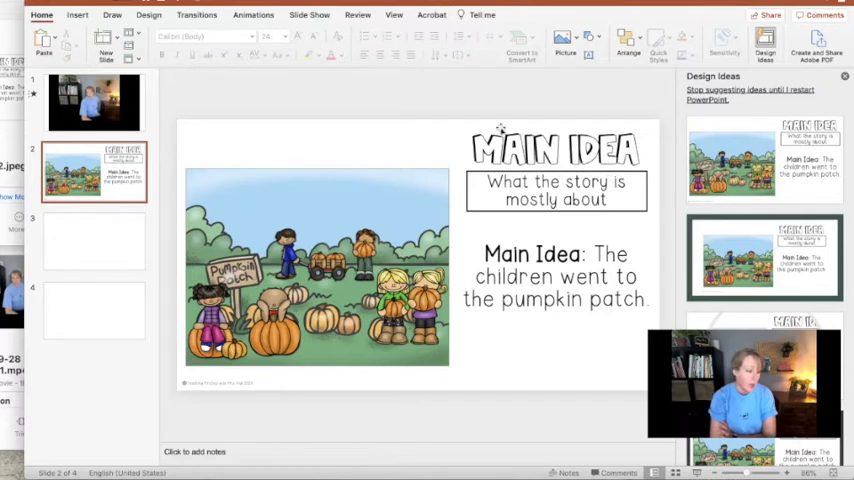
# Record a spoken narration via Record Audio and insert it onto the Main Idea slide.
pyautogui.click(76, 16)
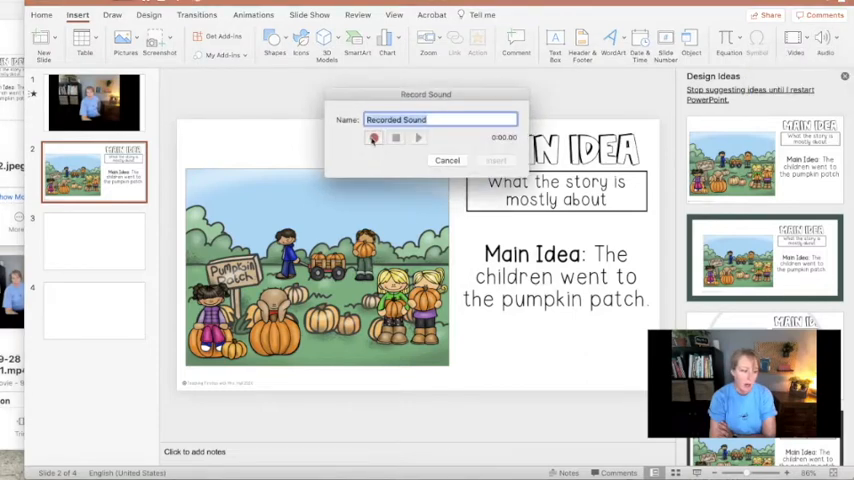
pyautogui.click(372, 138)
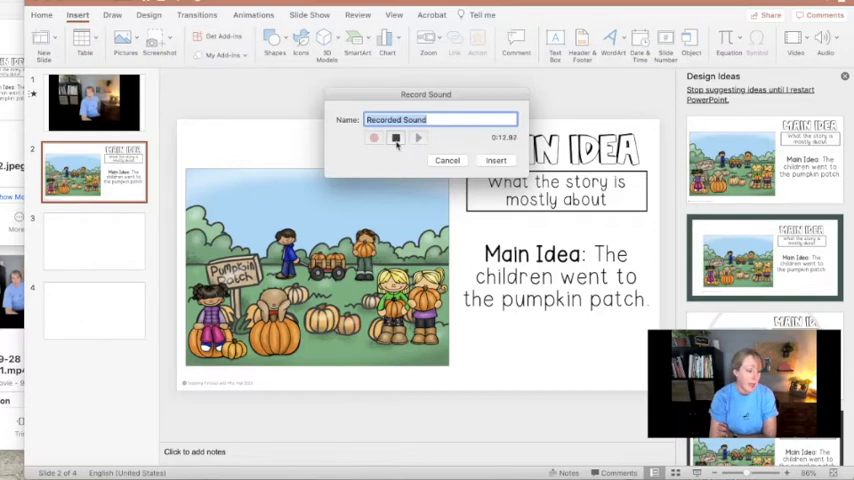
pyautogui.click(374, 138)
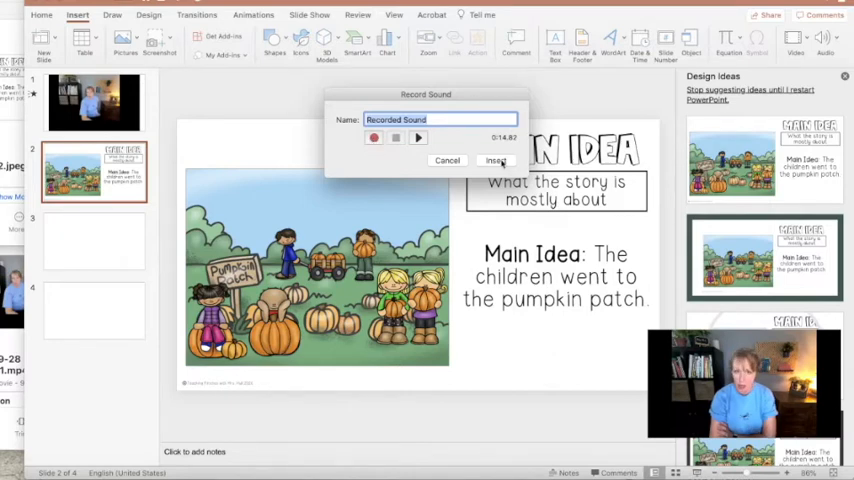
pyautogui.click(496, 160)
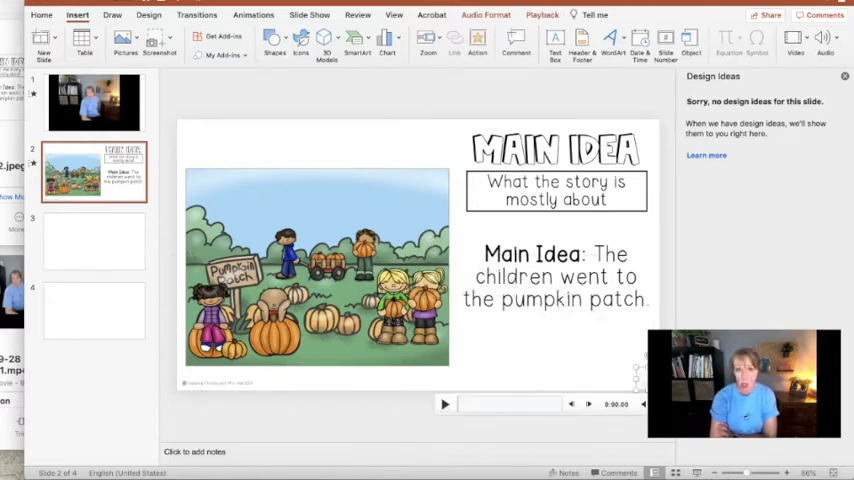
pyautogui.click(94, 104)
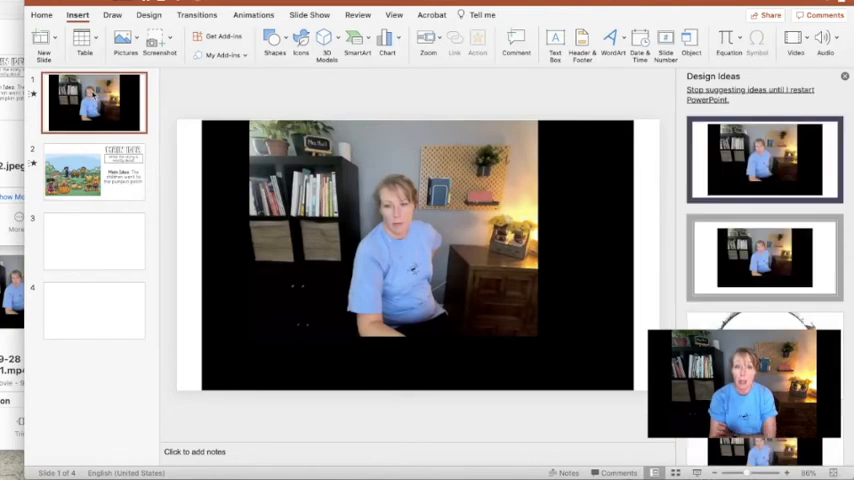
pyautogui.click(92, 172)
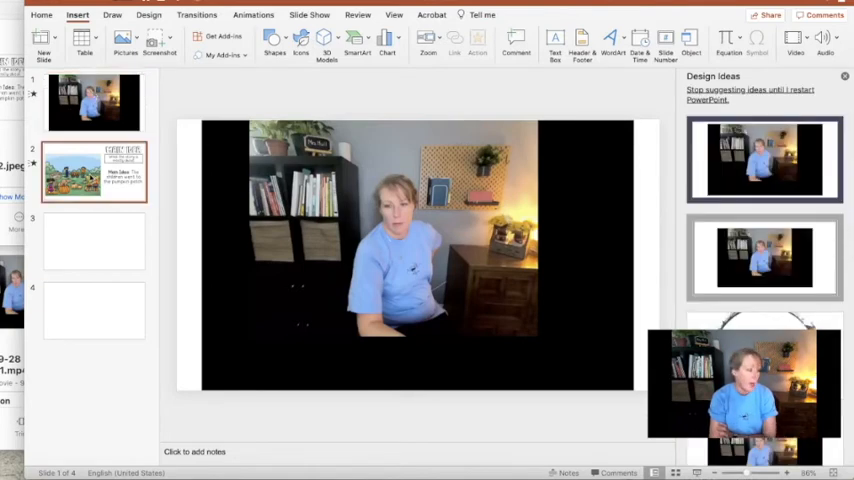
pyautogui.click(94, 172)
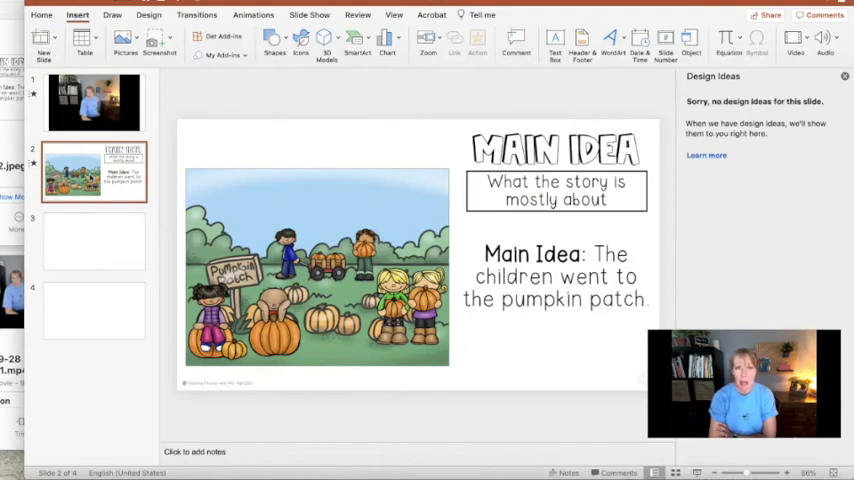
pyautogui.moveTo(600, 352)
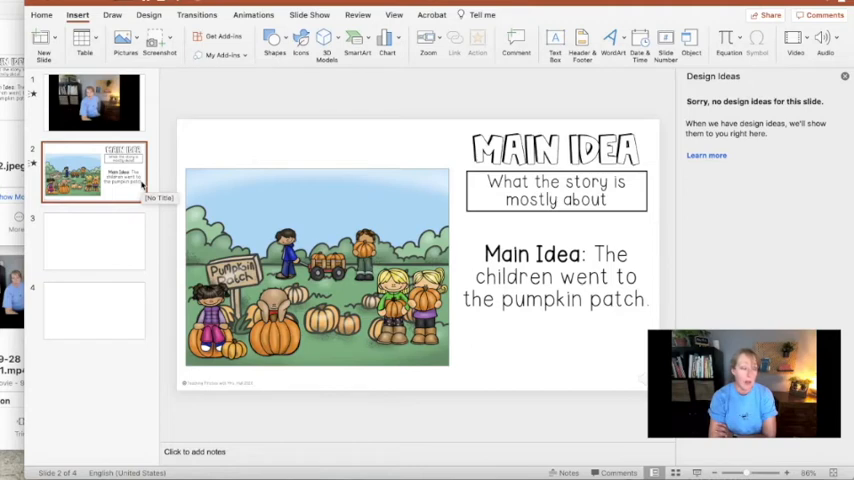
pyautogui.moveTo(108, 50)
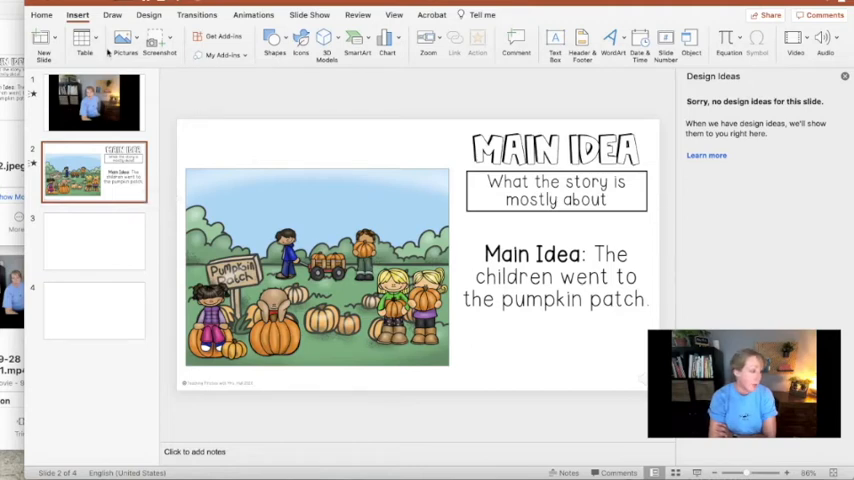
# Export the presentation as Presentation3.mov in MOV format at Presentation Quality.
pyautogui.click(20, 14)
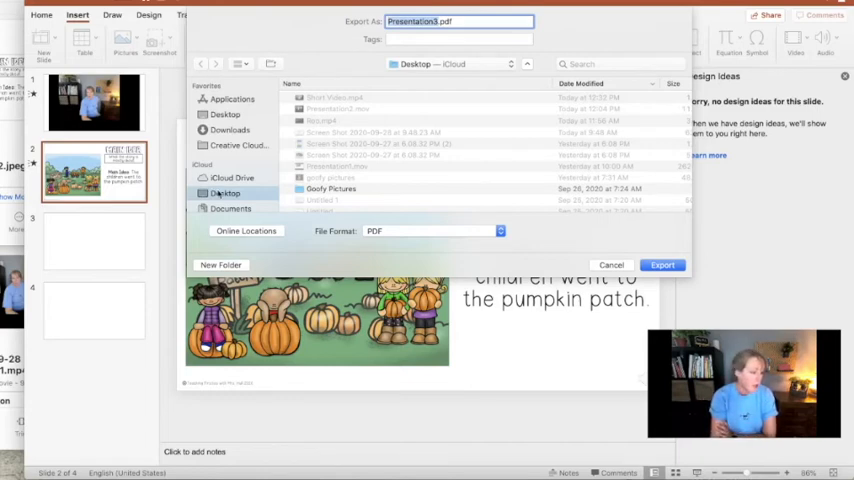
pyautogui.moveTo(322, 242)
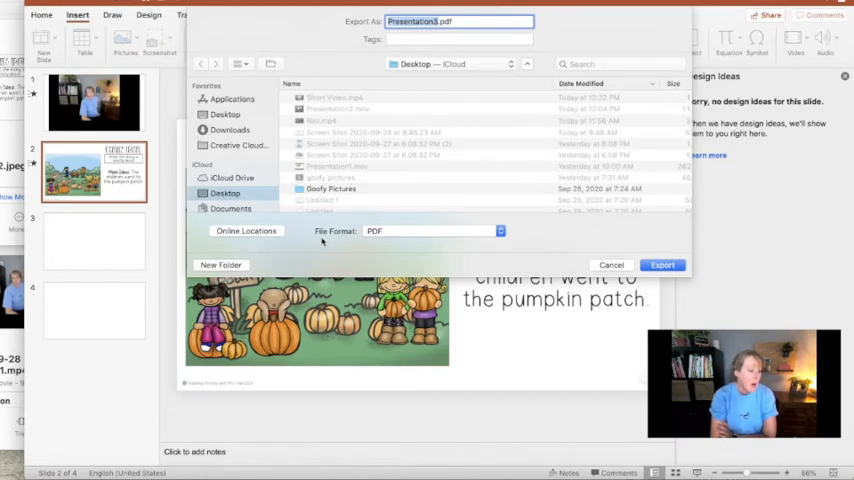
pyautogui.moveTo(376, 242)
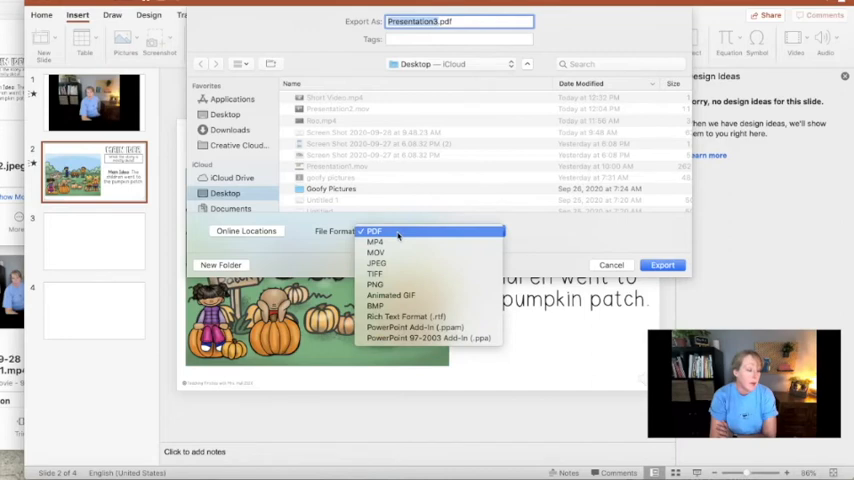
pyautogui.moveTo(384, 252)
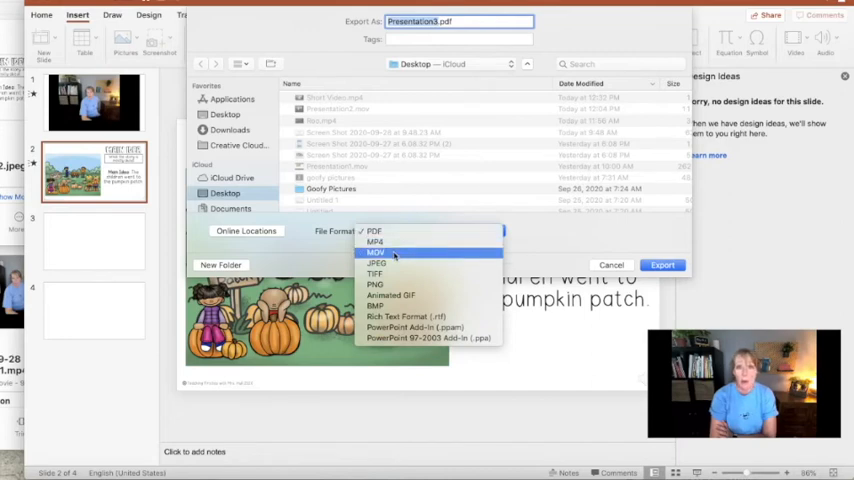
pyautogui.click(376, 252)
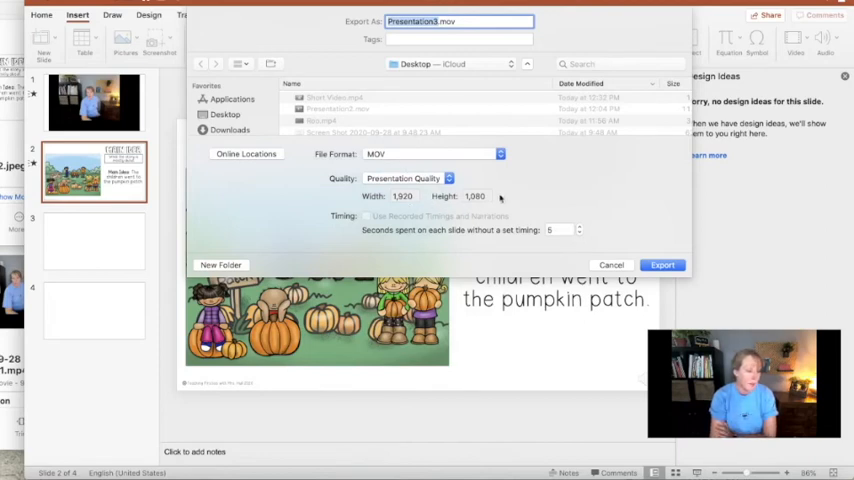
pyautogui.moveTo(640, 240)
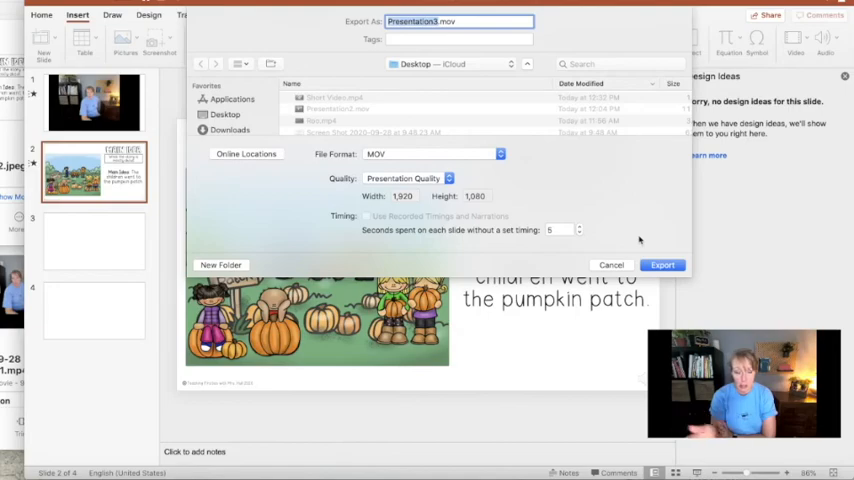
pyautogui.click(662, 264)
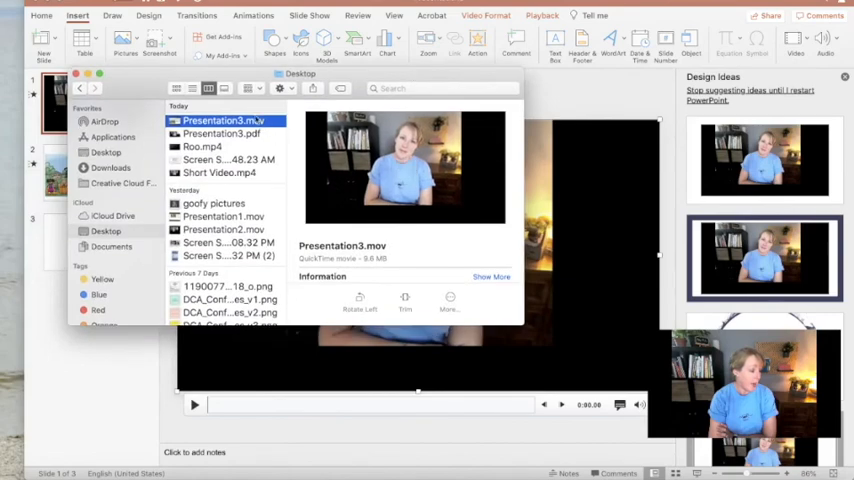
# Open Presentation3.mov from the Desktop in QuickTime Player and play it.
pyautogui.doubleClick(220, 120)
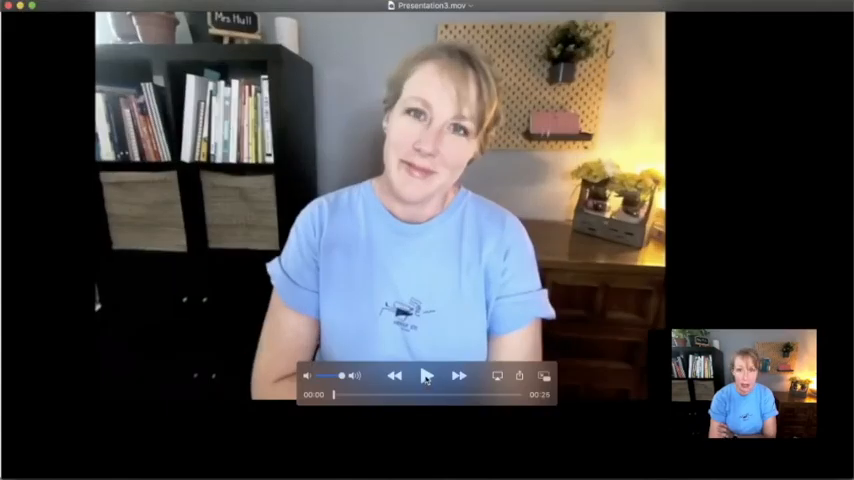
pyautogui.click(424, 376)
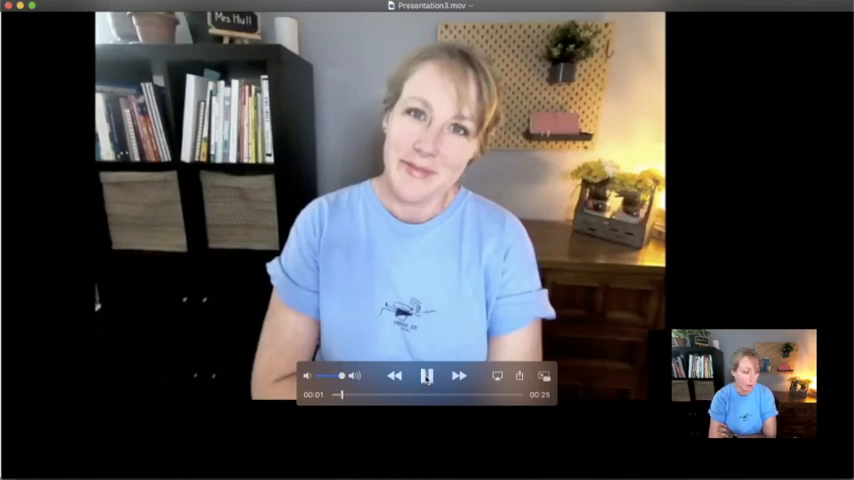
pyautogui.click(424, 376)
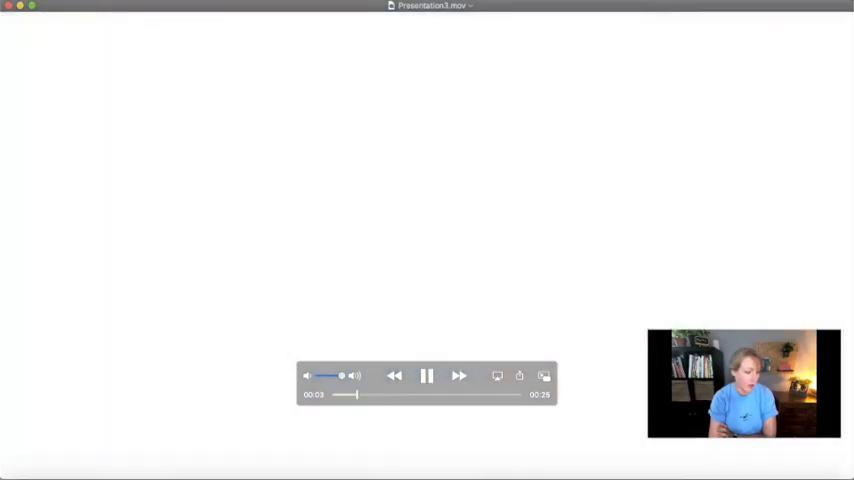